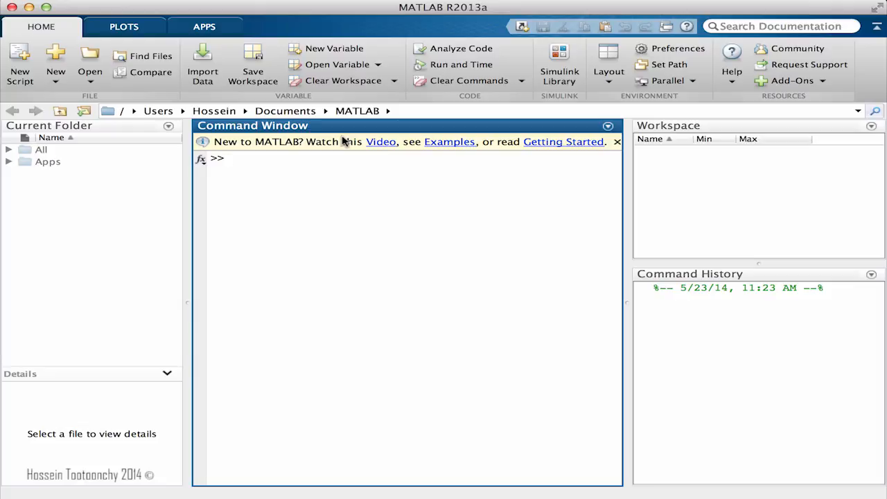
- Evaluate i and then j at the prompt, each returning 0.0000 + 1.0000i
left_click(232, 158)
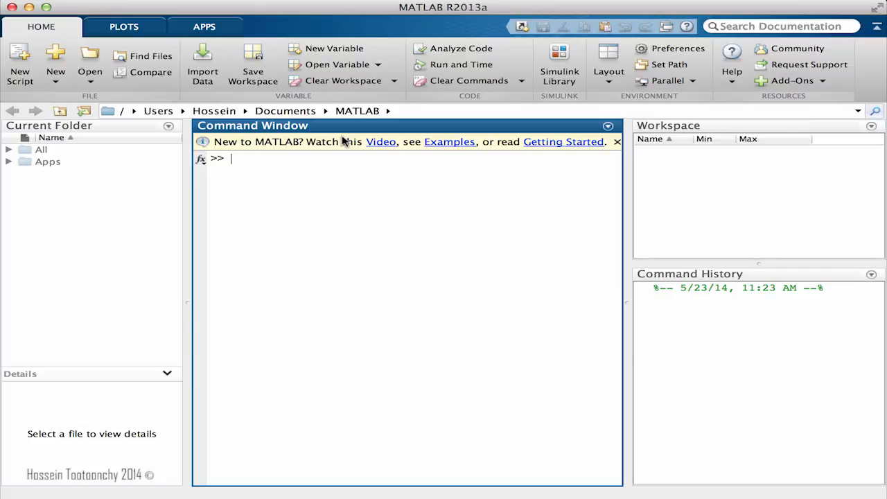
type("i")
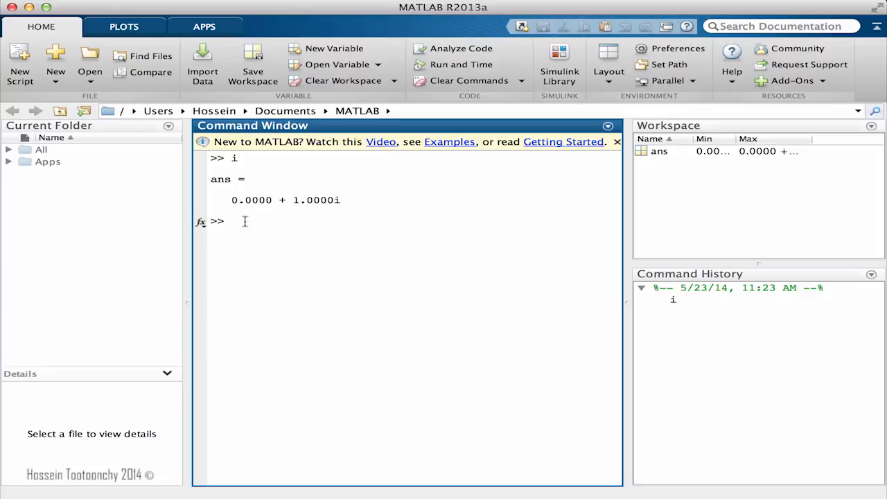
type("j")
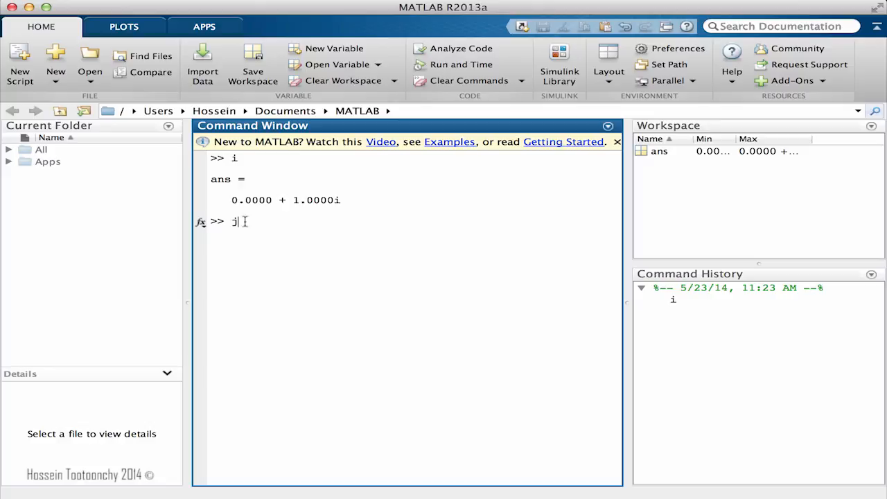
key("enter")
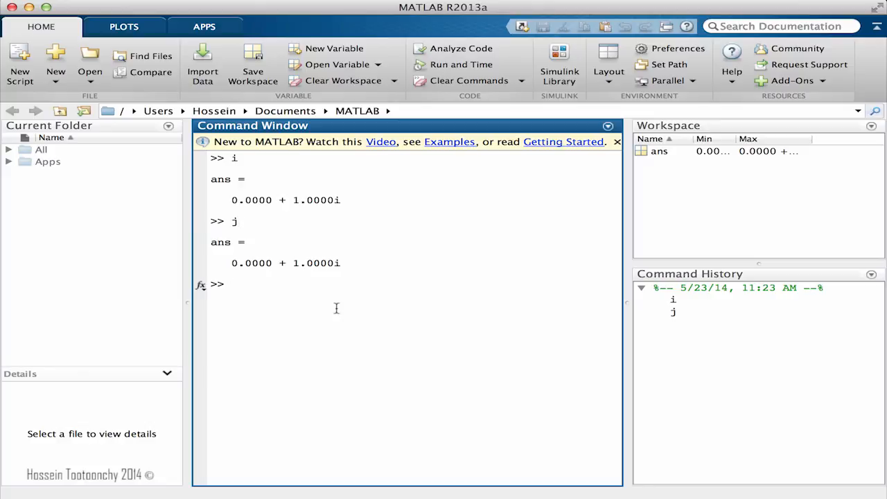
type("i")
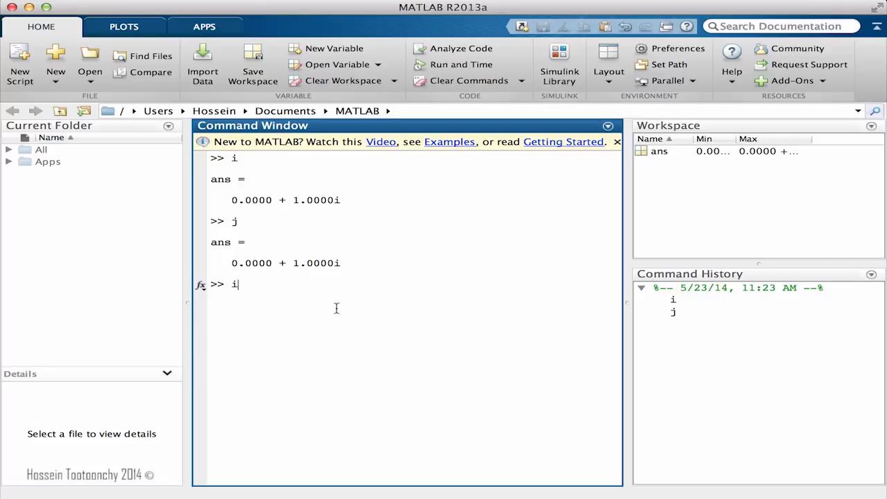
- Evaluate i*i and j*j to -1, then clear the Command Window with clc
type("*i")
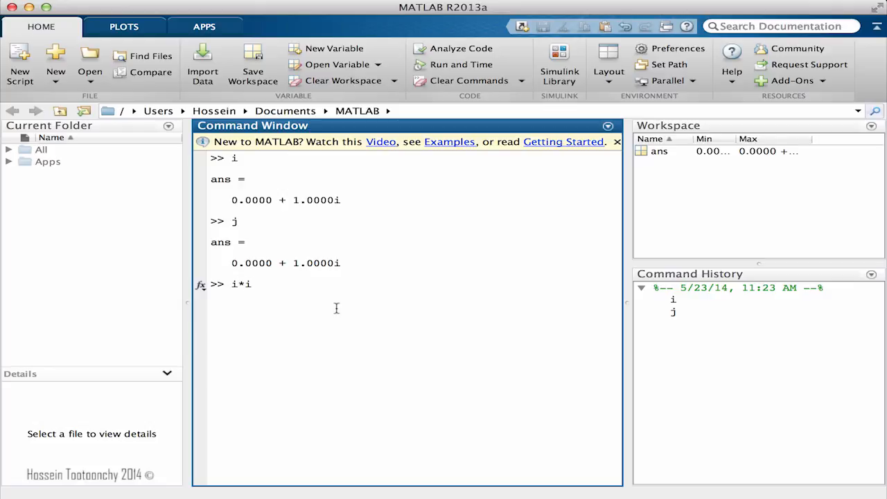
key("enter")
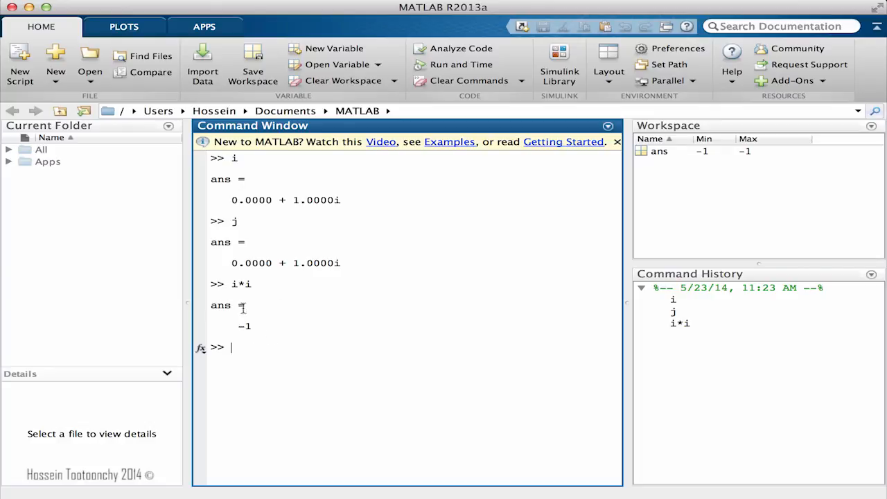
type("j*j")
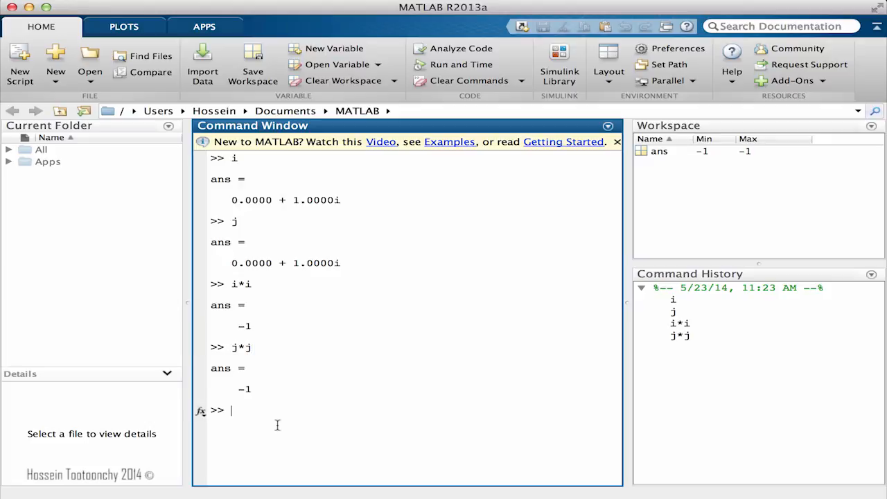
type("clc")
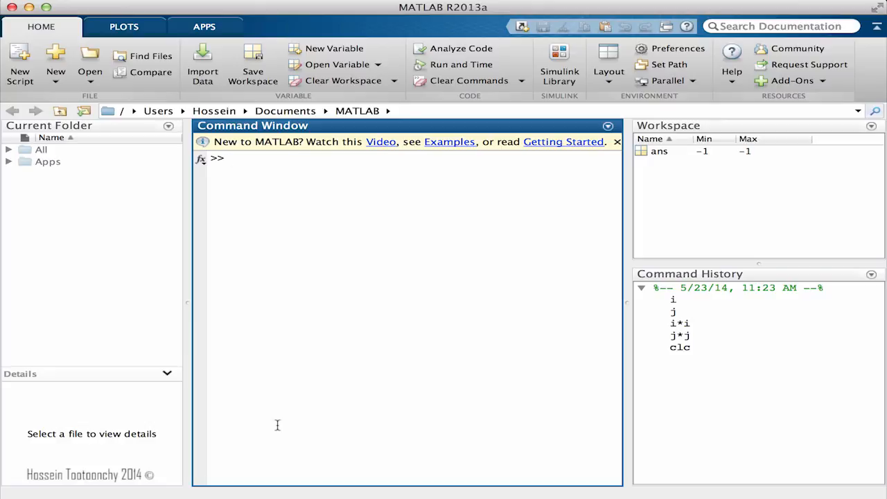
- Evaluate 2-i, 2*i and i-5i, giving 2 - 1i, 0 + 2i and 0 - 4i, then begin x=
left_click(233, 158)
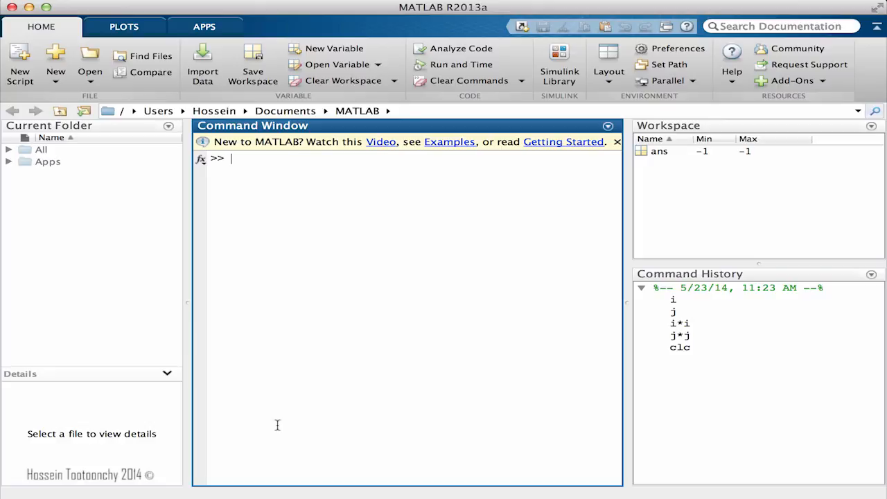
type("2-")
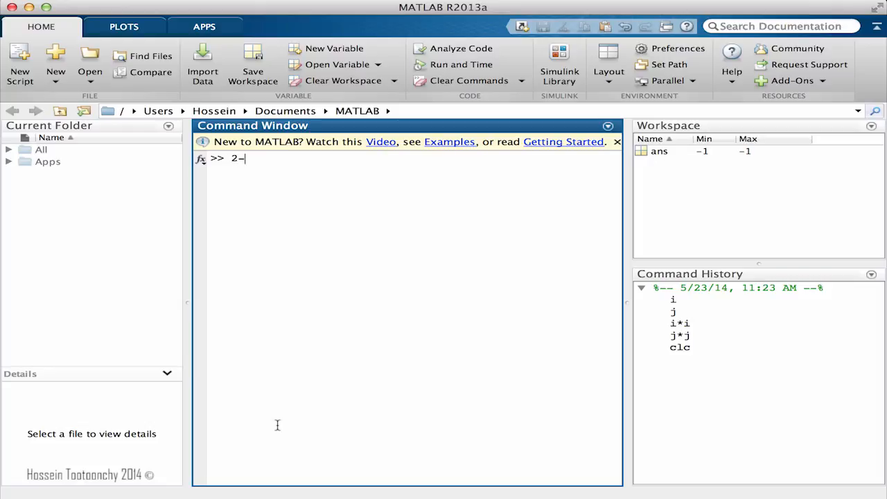
type("i")
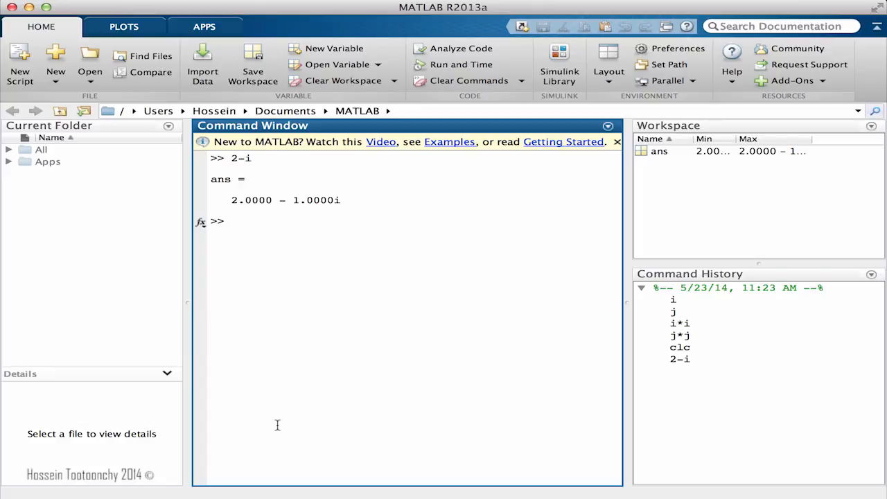
type("2*")
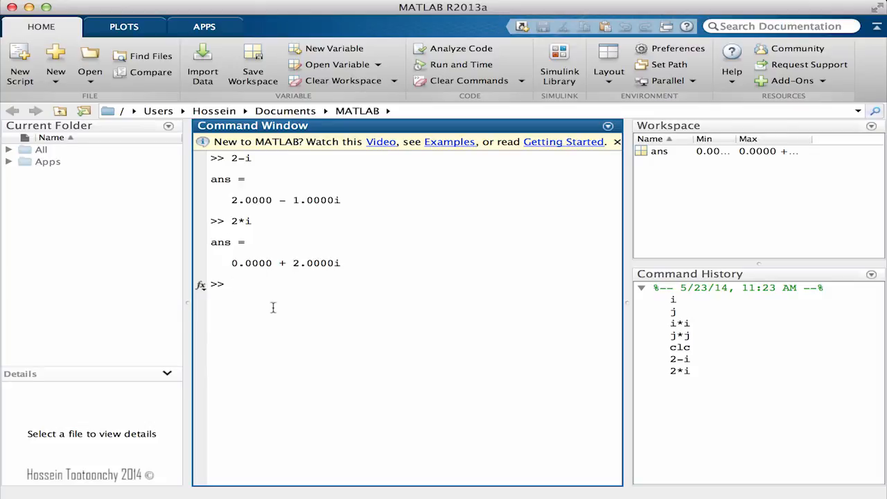
type("i")
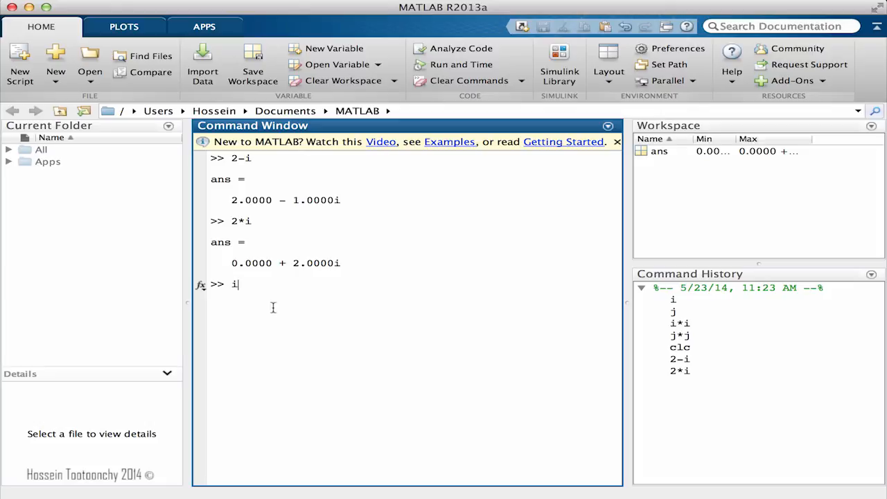
type("-5i")
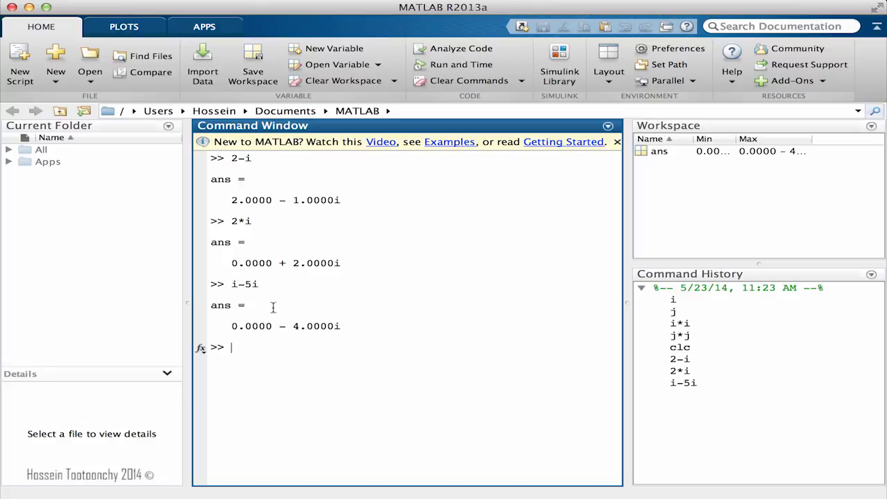
type("x=1;")
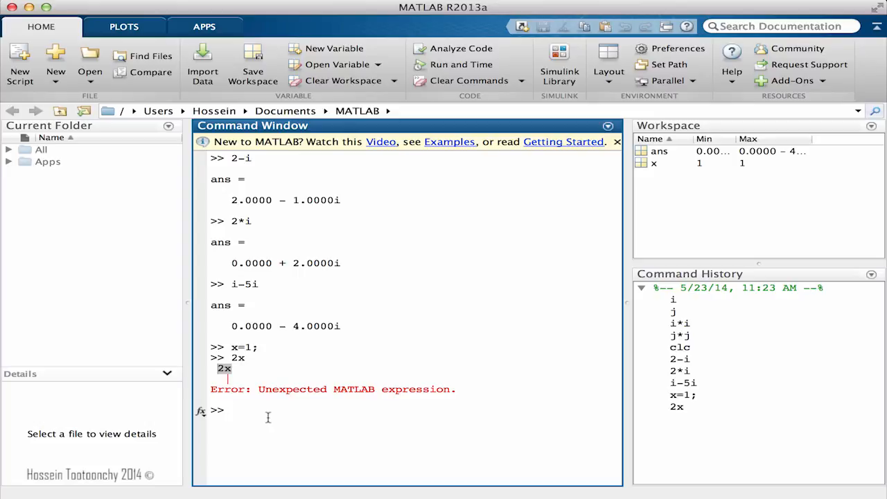
- Evaluate 2*x with x=1, giving 2 after the 2x error
type("2*")
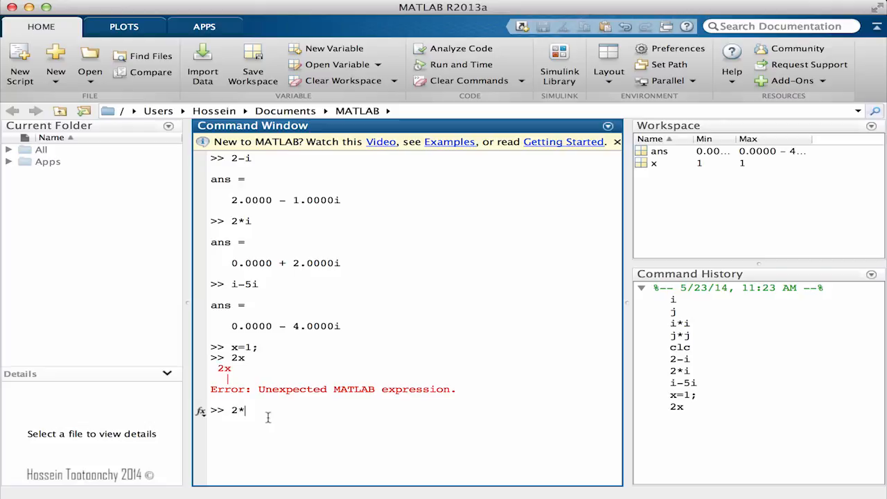
type("x")
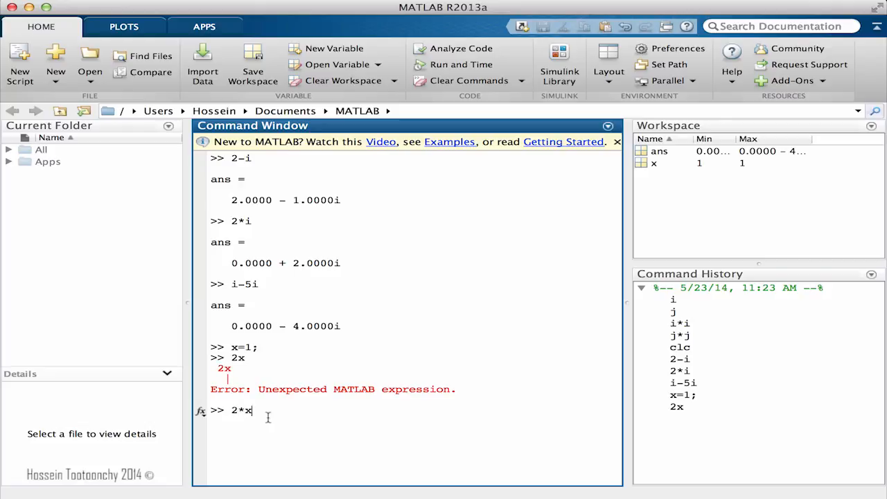
key("enter")
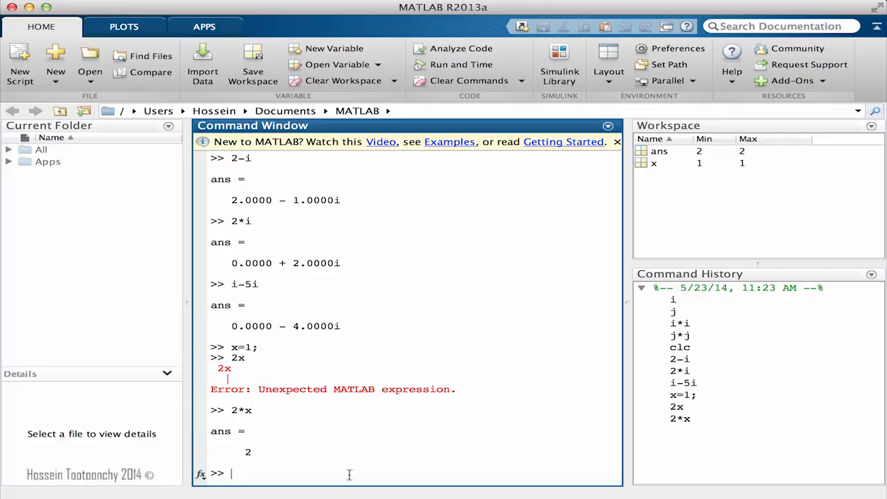
mouse_move(354, 405)
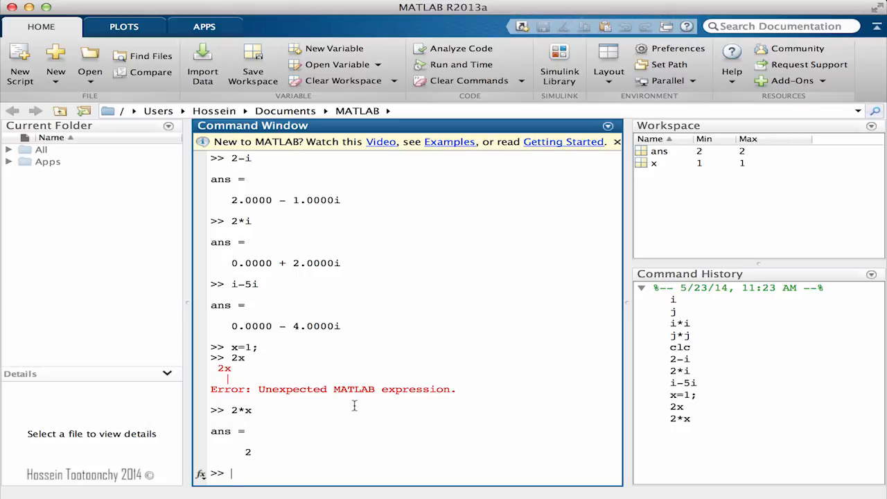
- Evaluate i, 2i and -5i as complex numbers, then clear the output with clc
type("i")
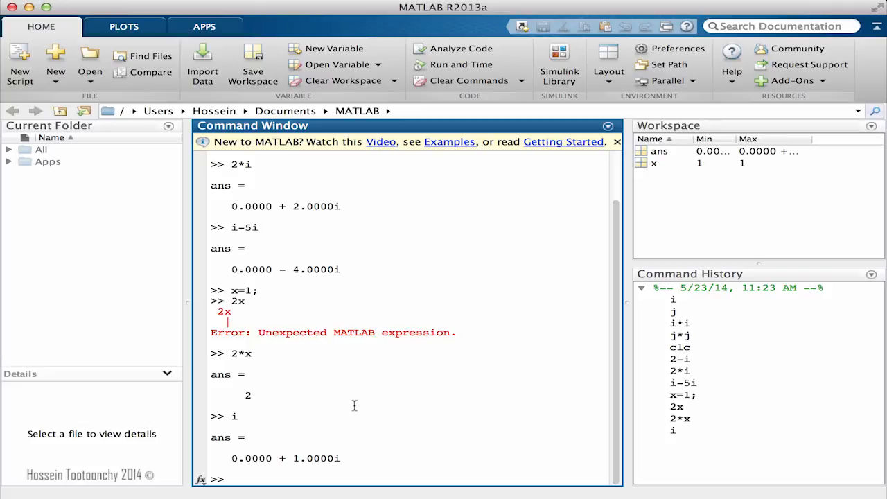
type("2")
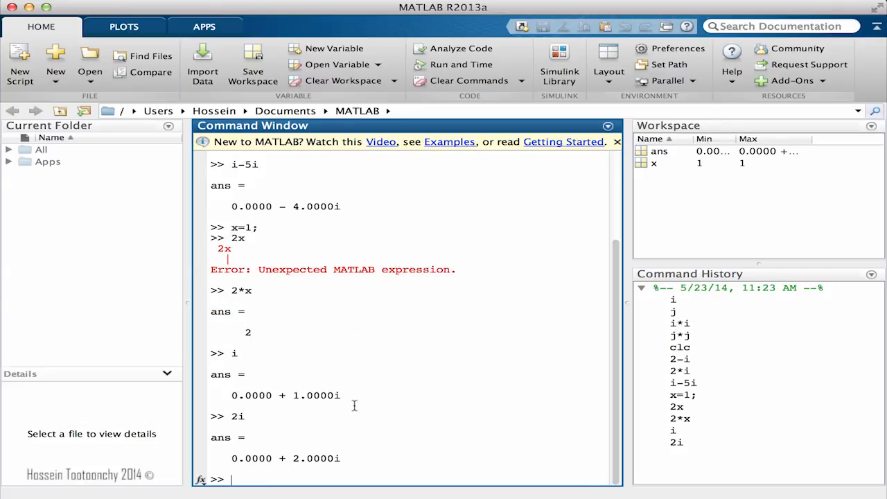
type("-5i")
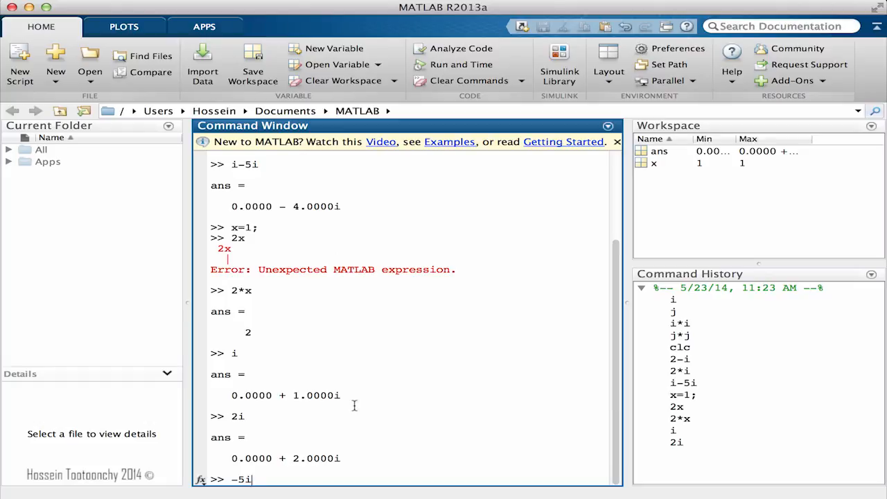
key("enter")
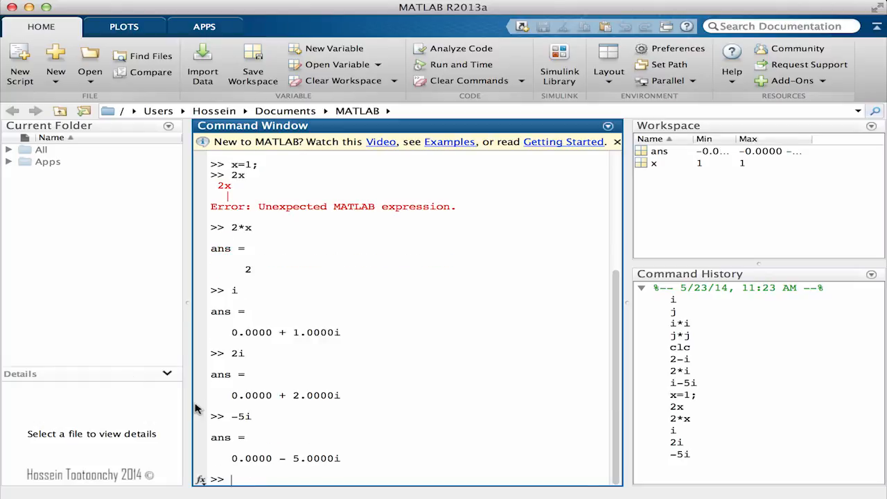
type("clc")
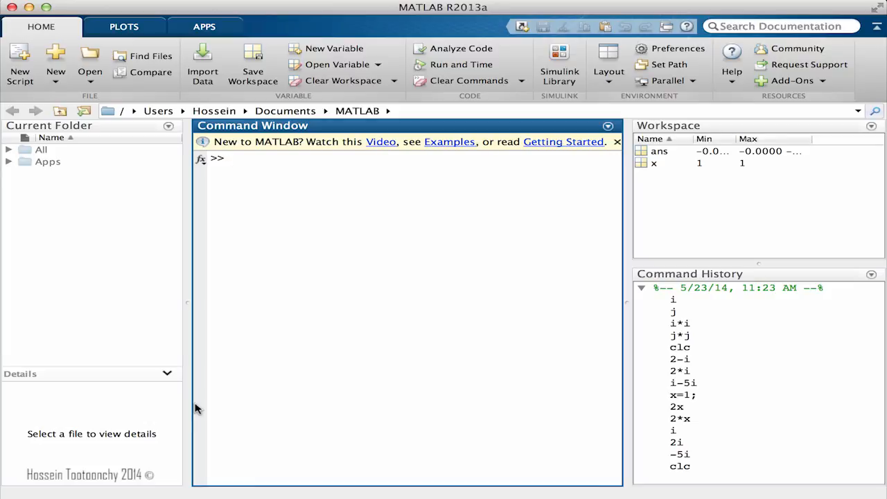
- Evaluate (1-4i)+(5-4i), returning 6.0000 - 8.0000i
type("1")
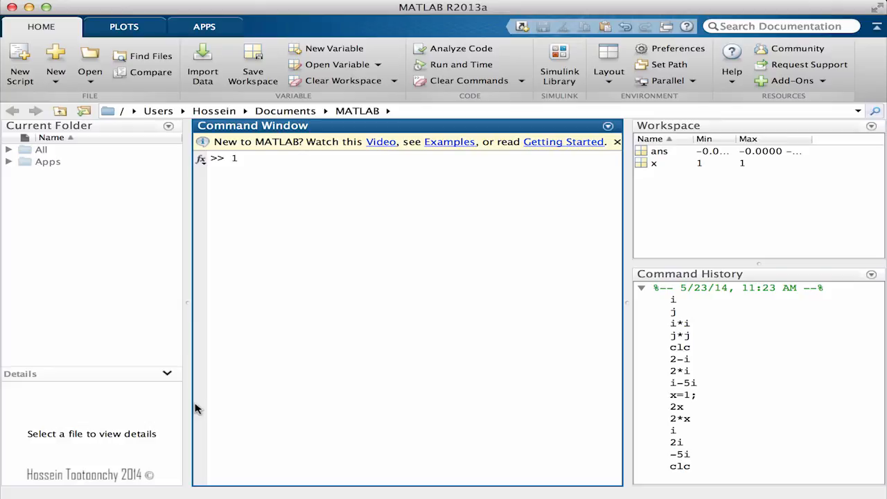
type("-4")
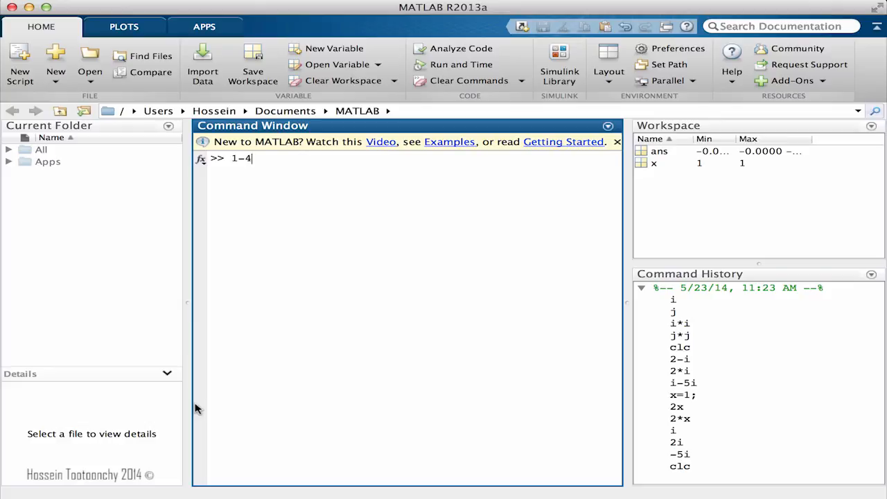
type("i")
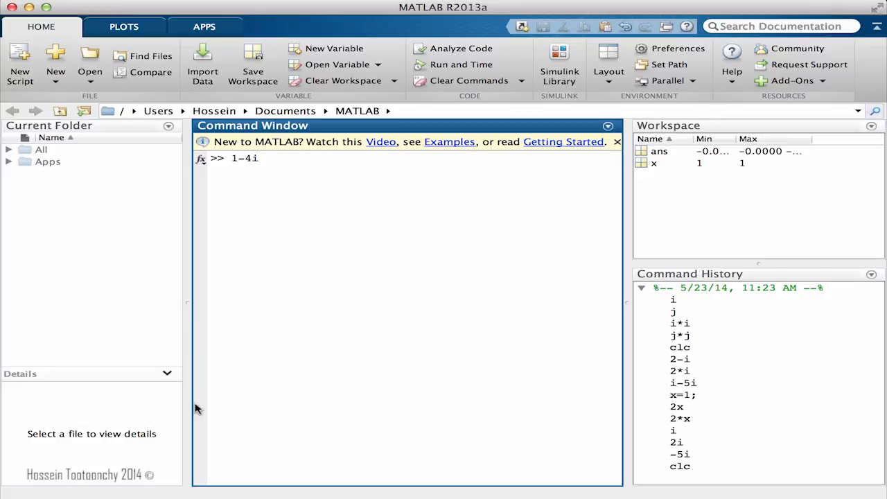
type(")")
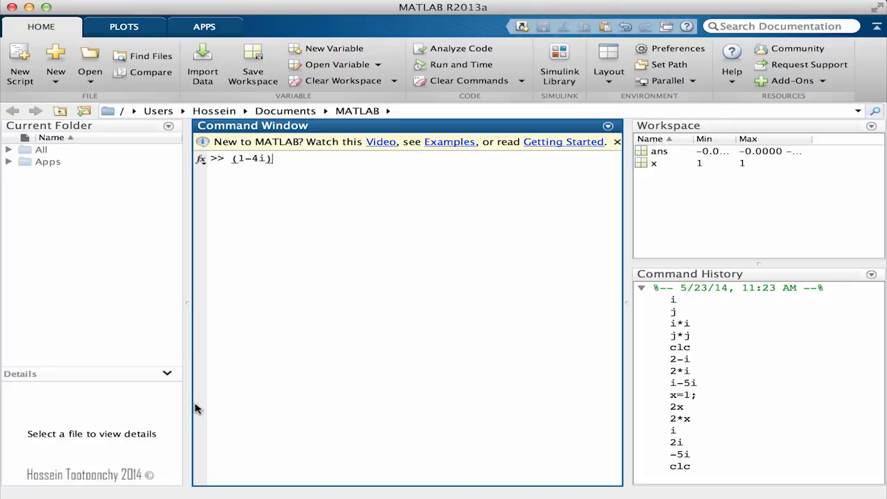
type("+(")
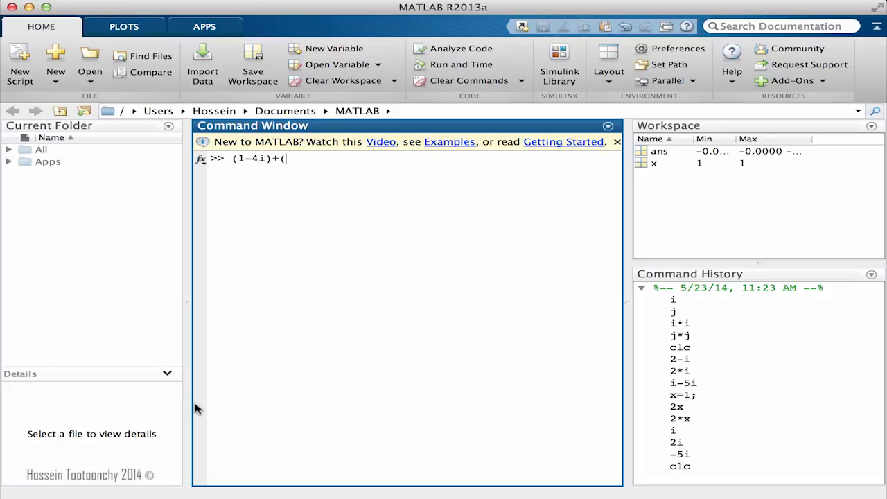
type("5-")
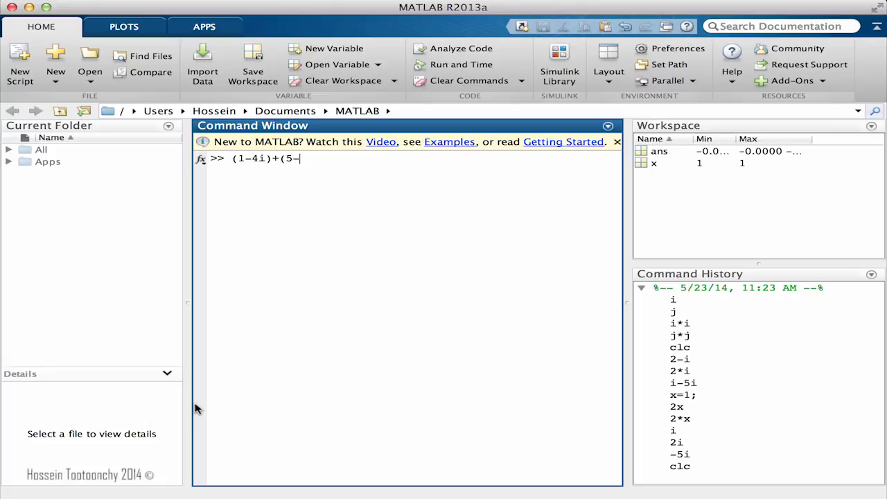
type("4i)")
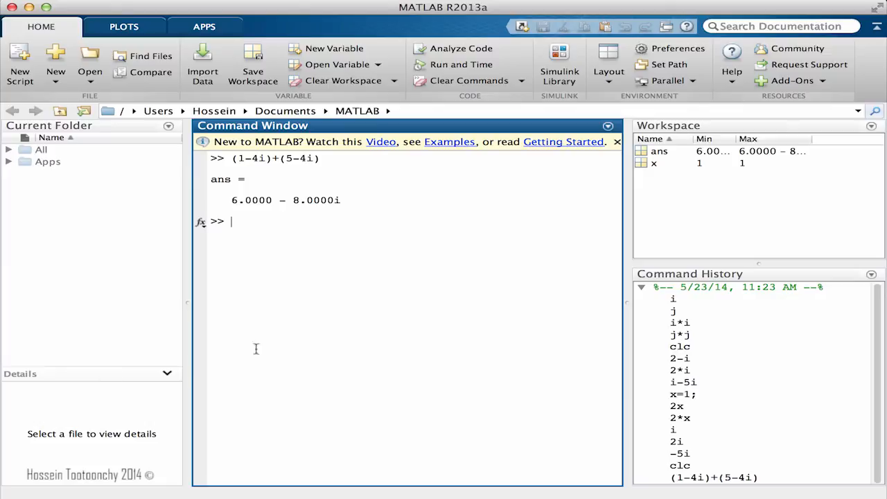
mouse_move(240, 274)
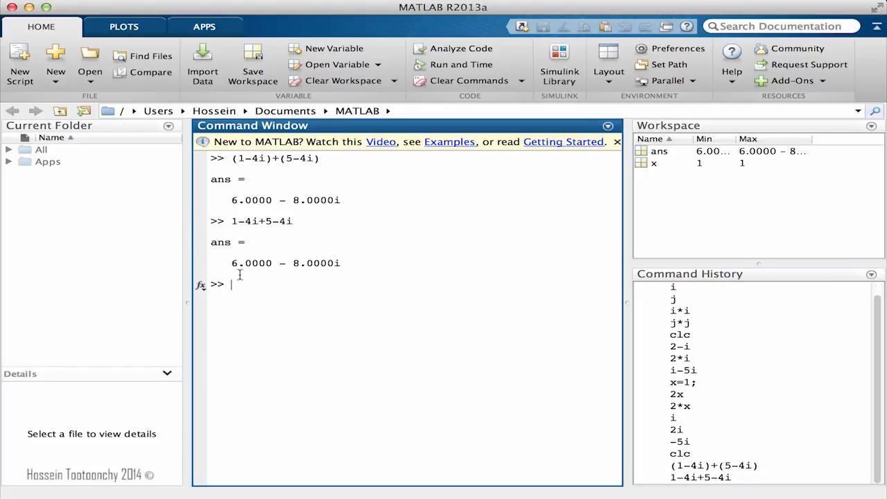
- Evaluate 1-4i+5-4i as 6-8i, (1-4i)-(5-4i) as -4, (1-4i)-(5-8i) as -4+4i and (1-4i)+(5-8i) as 6-12i
type("1-4i+5-4i")
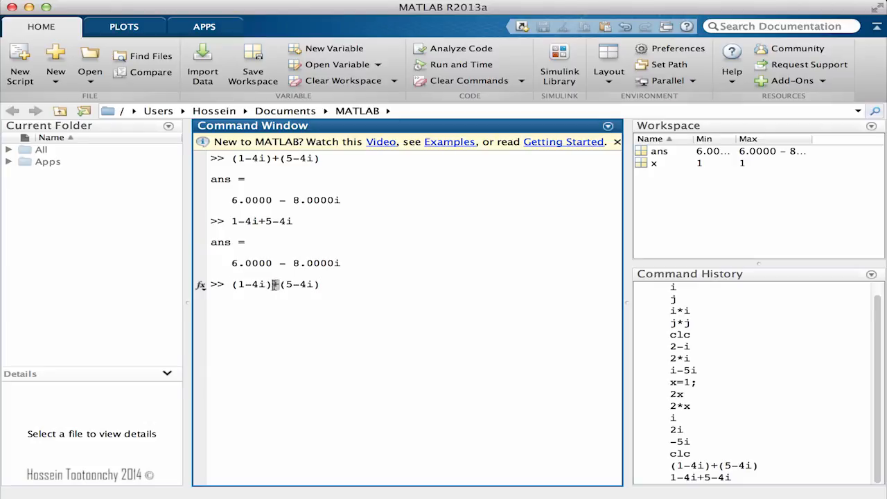
type("-")
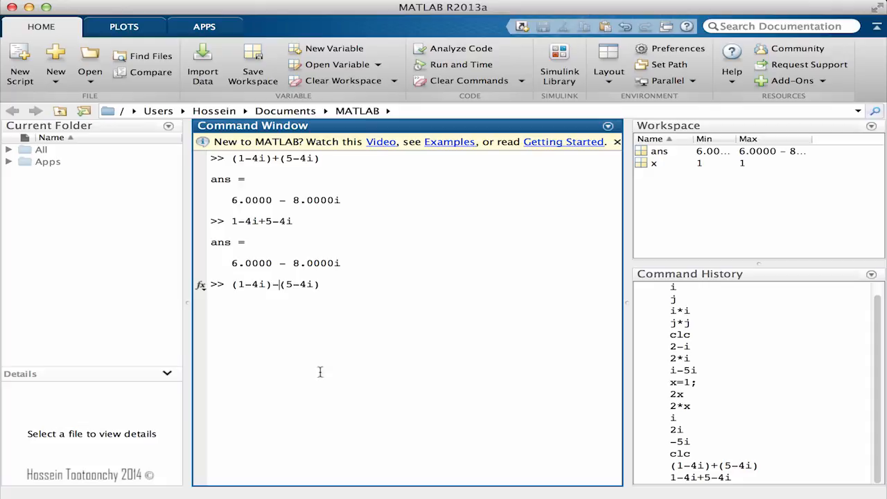
key("enter")
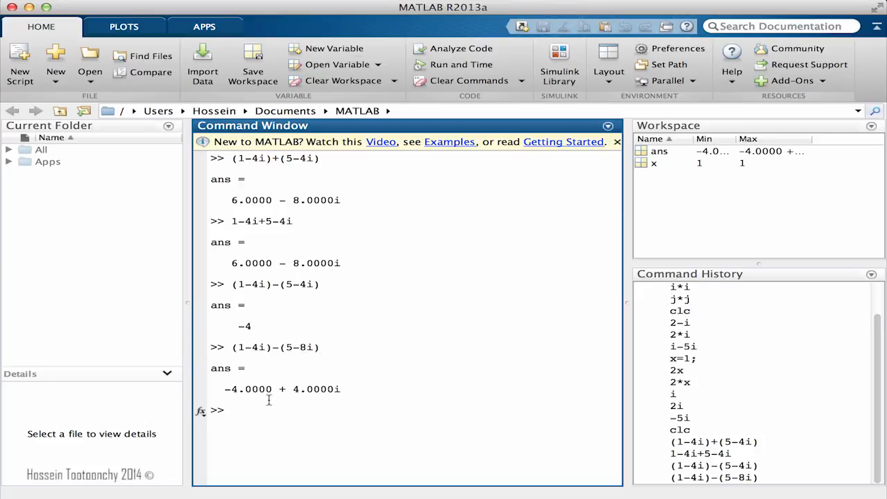
type("(1-4i)-(5-4i)")
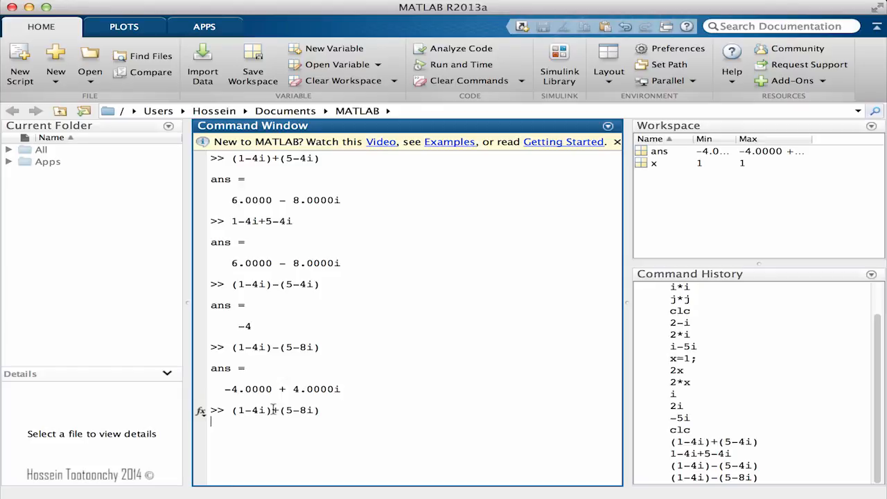
key("enter")
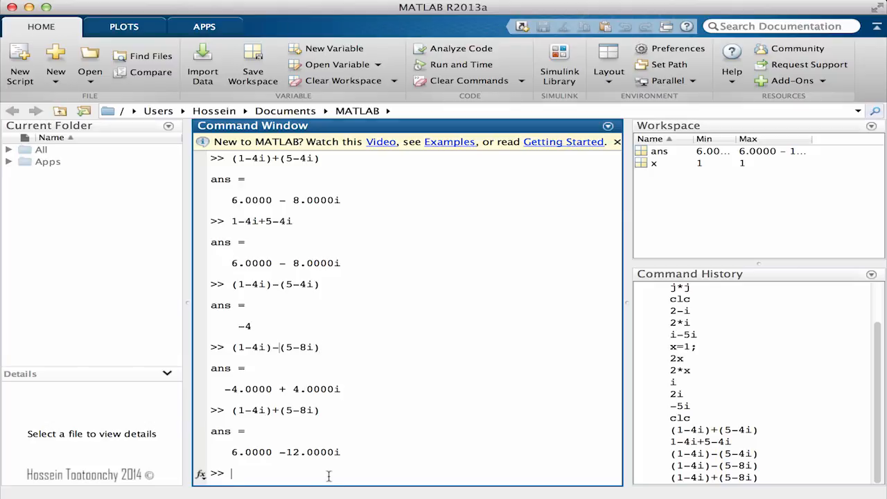
- Evaluate (1-4i)-5-8i as -4 - 12i and mark the earlier (5-8i) term for comparison
type("(1-4i)-5-8i)")
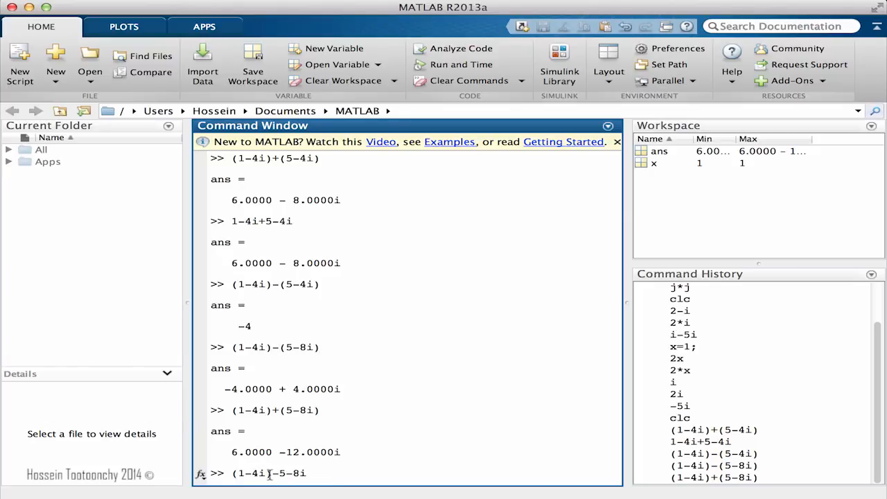
key("enter")
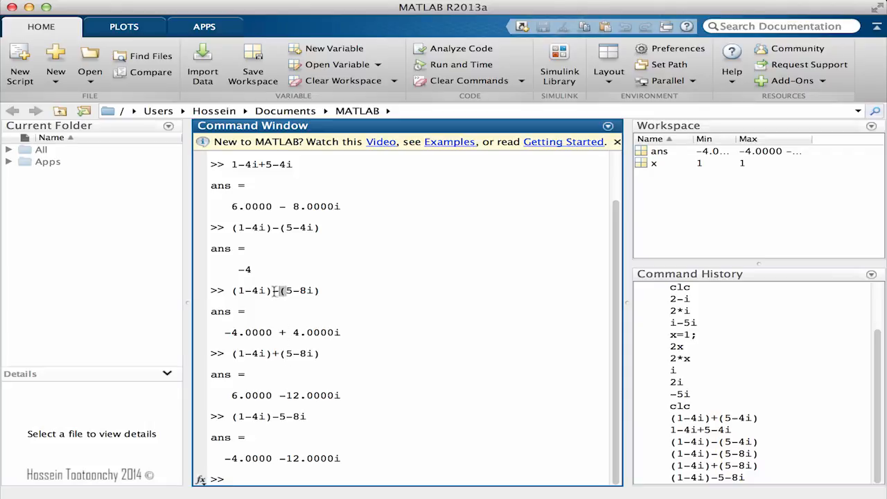
double_click(297, 291)
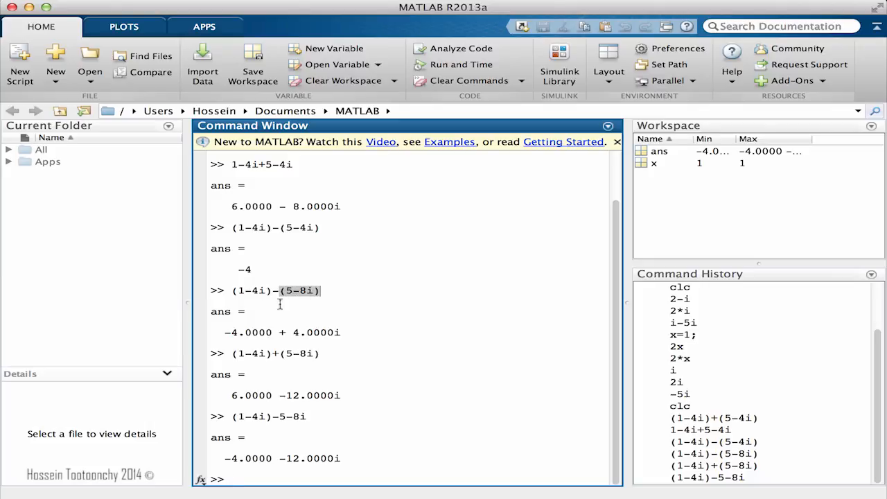
mouse_move(657, 261)
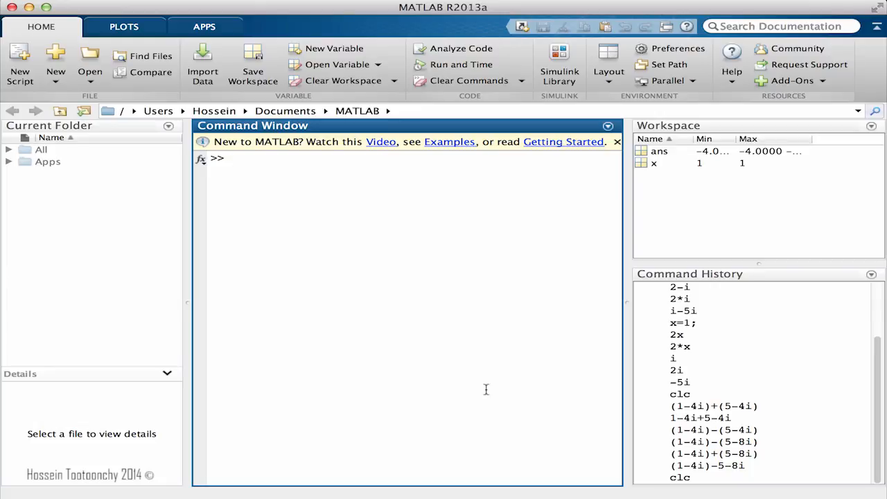
- Evaluate (2-7i)+(8+2i), returning 10.0000 - 5.0000i
left_click(232, 158)
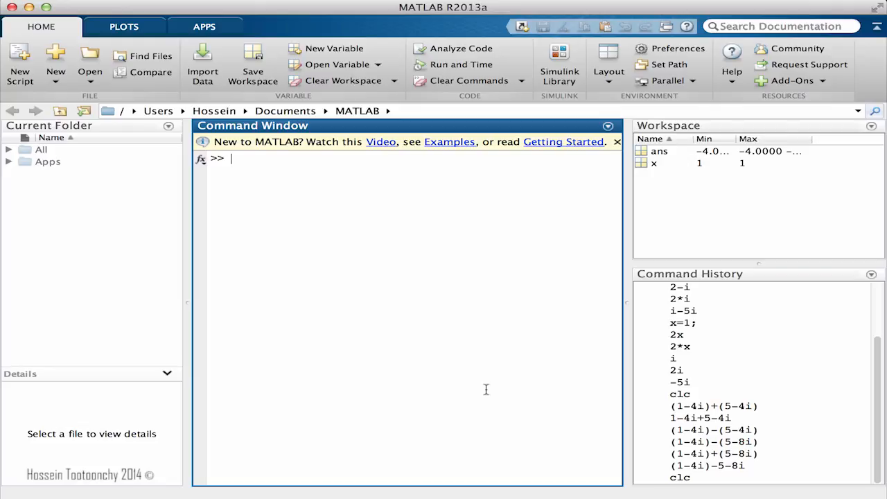
type("2-7i")
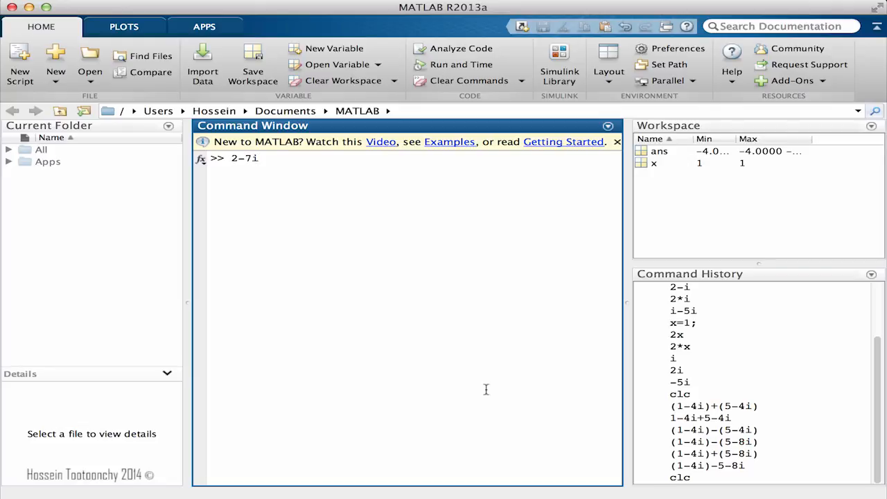
type(")")
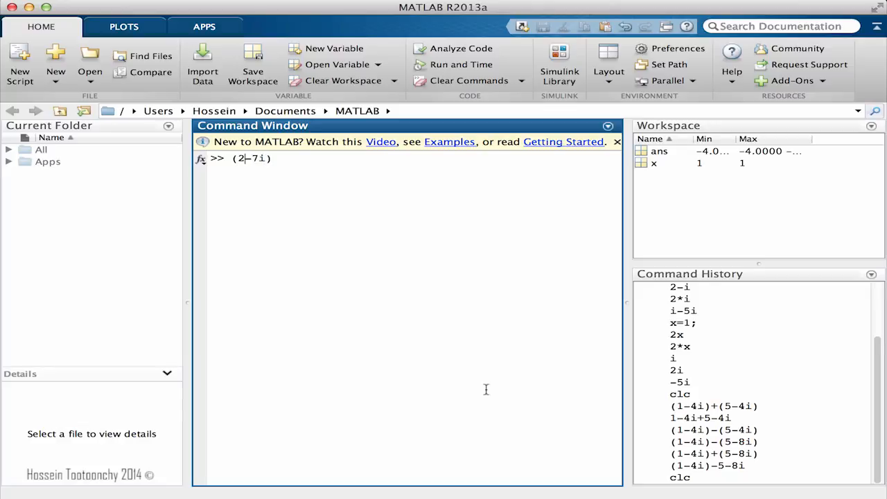
type("+")
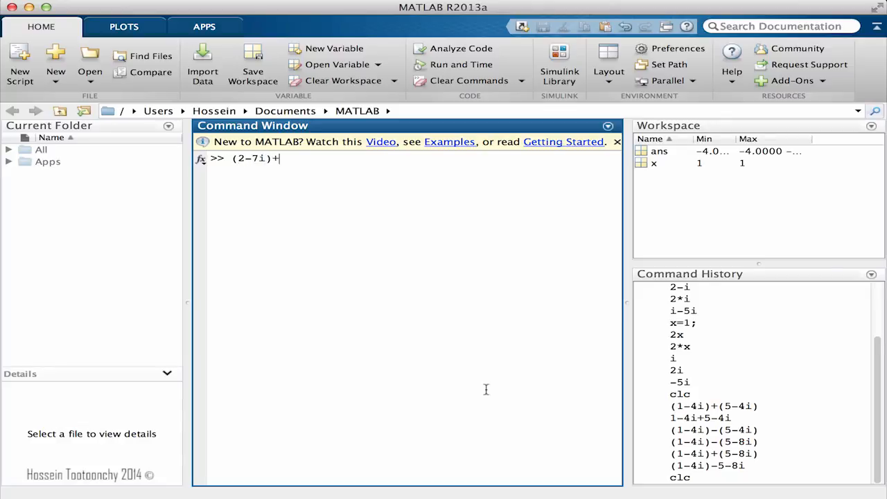
type("(8")
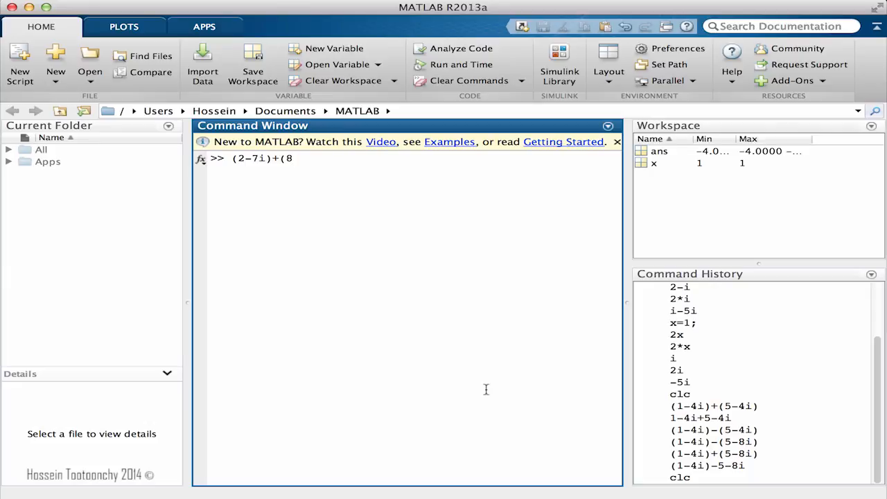
type("+7")
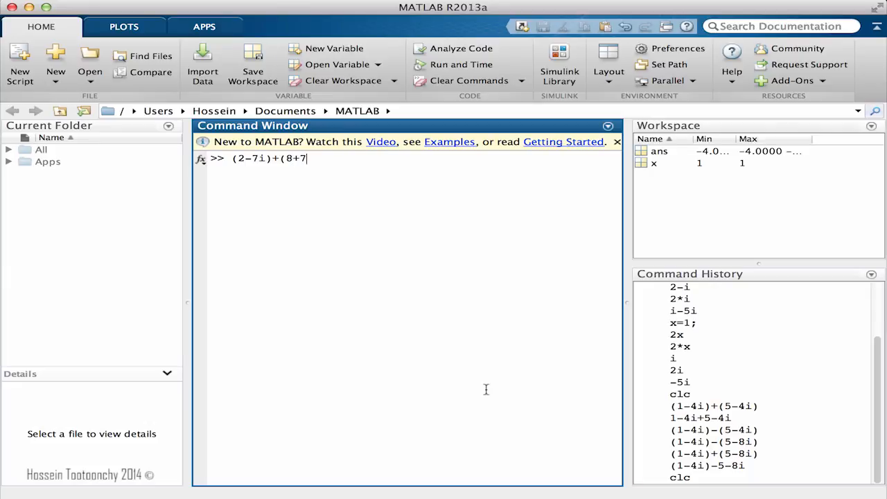
key("enter")
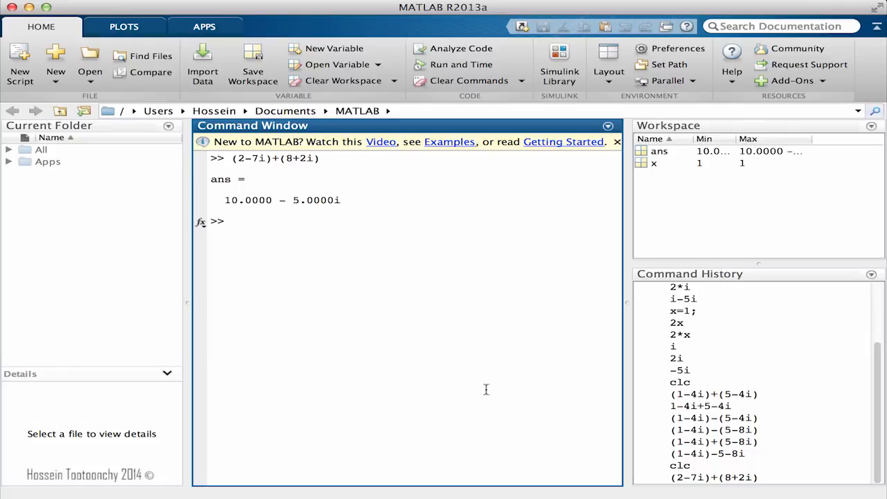
- Recall the expression, remove the parentheses and evaluate 2-7i+8+2i, also 10 - 5i
type("(2-7i)+(8+2i)")
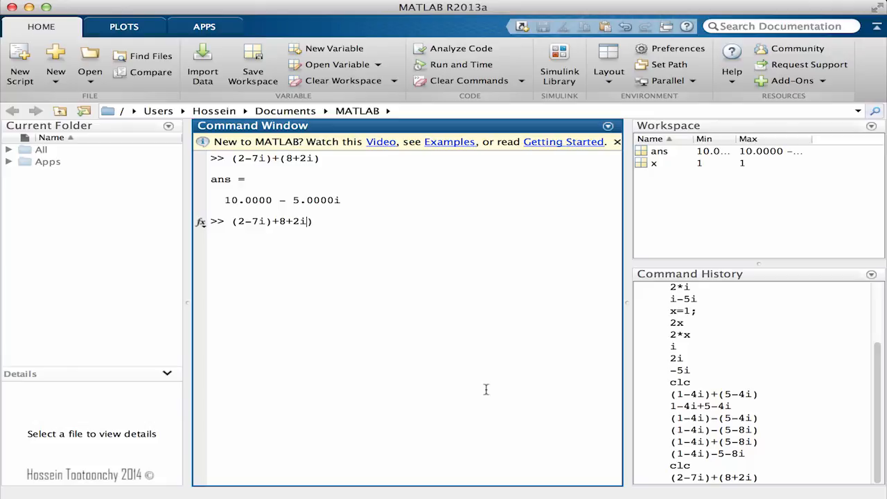
key("Backspace")
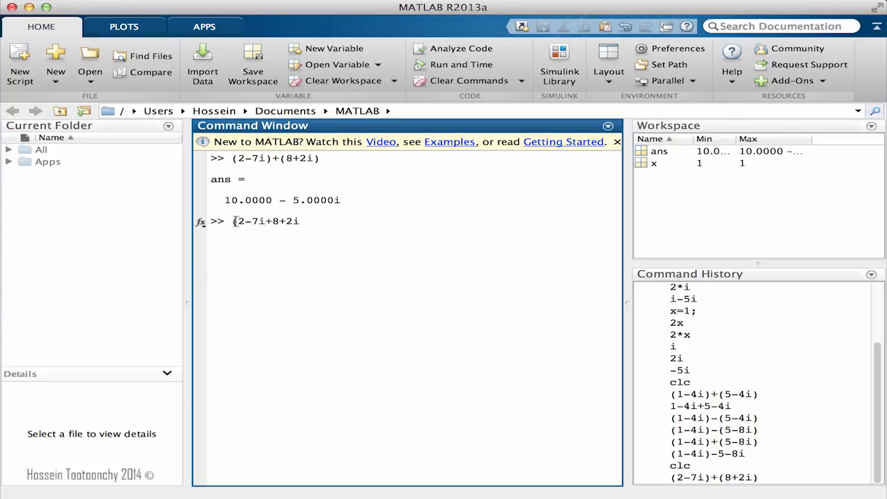
key("enter")
type("(2-7i)+(8+2i)")
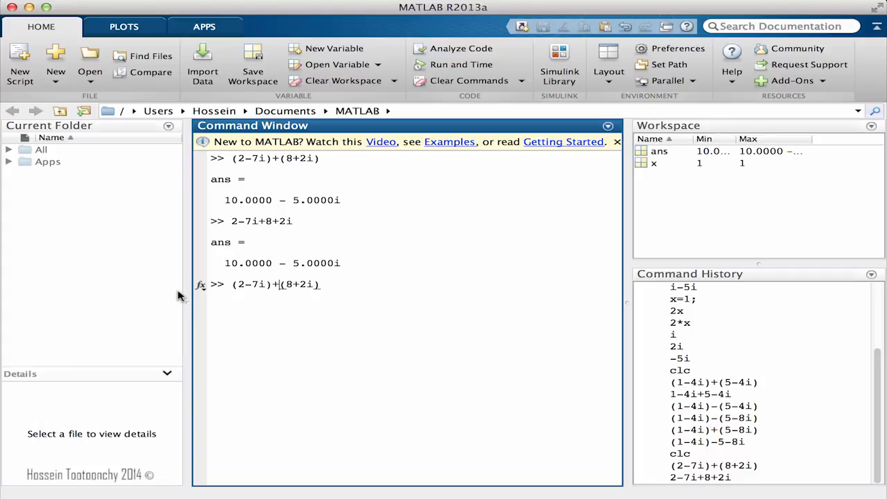
- Evaluate (2-7i)-(8+2i) as -6 - 9i and 2-7i-8+2i as -6 - 5i, marking the latter
key("enter")
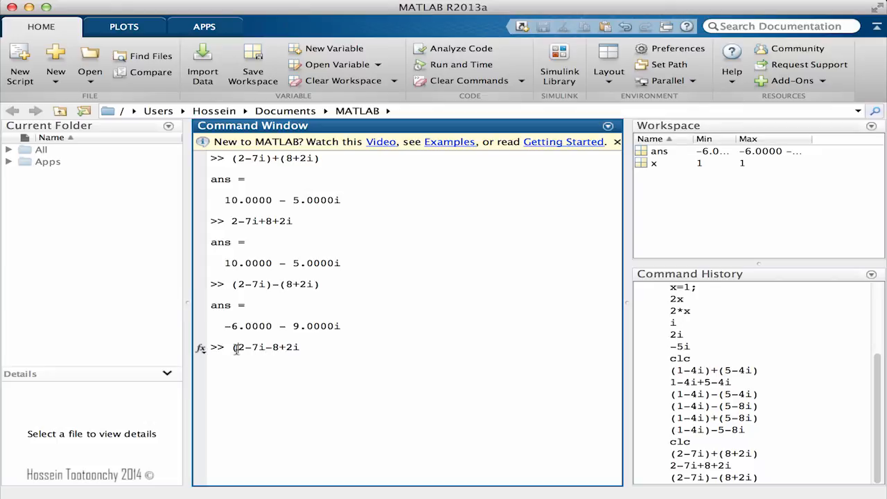
key("enter")
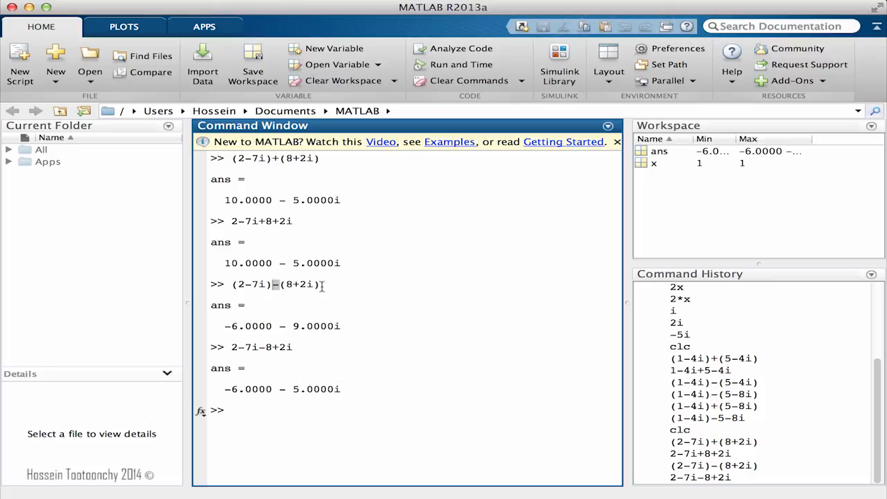
double_click(262, 347)
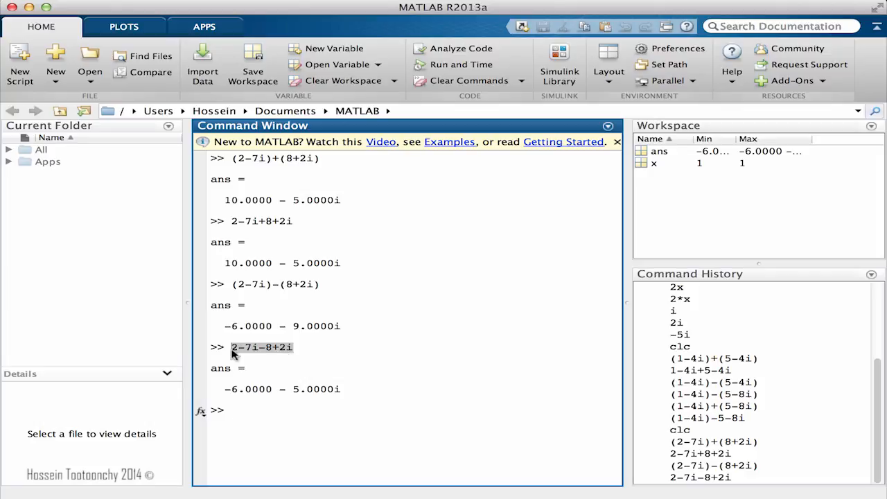